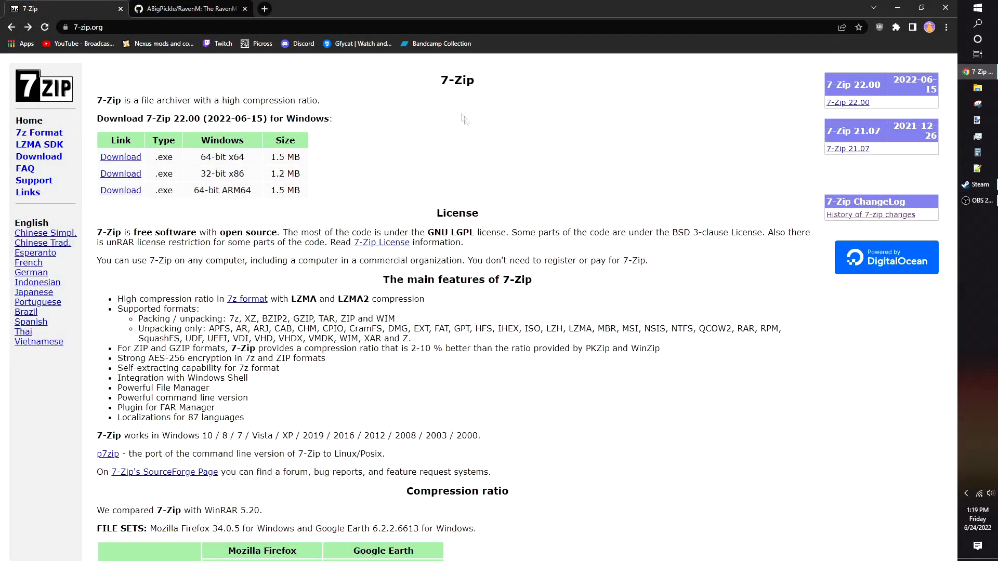
pyautogui.moveTo(448, 106)
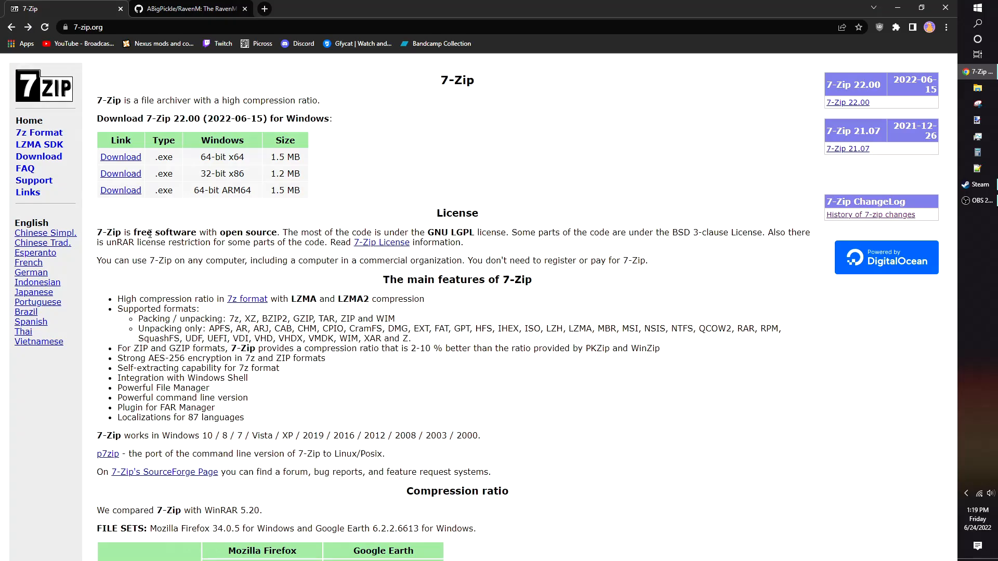
# Go to the RavenM README's Installing section and bring up the BepInEx link's menu.
pyautogui.click(188, 9)
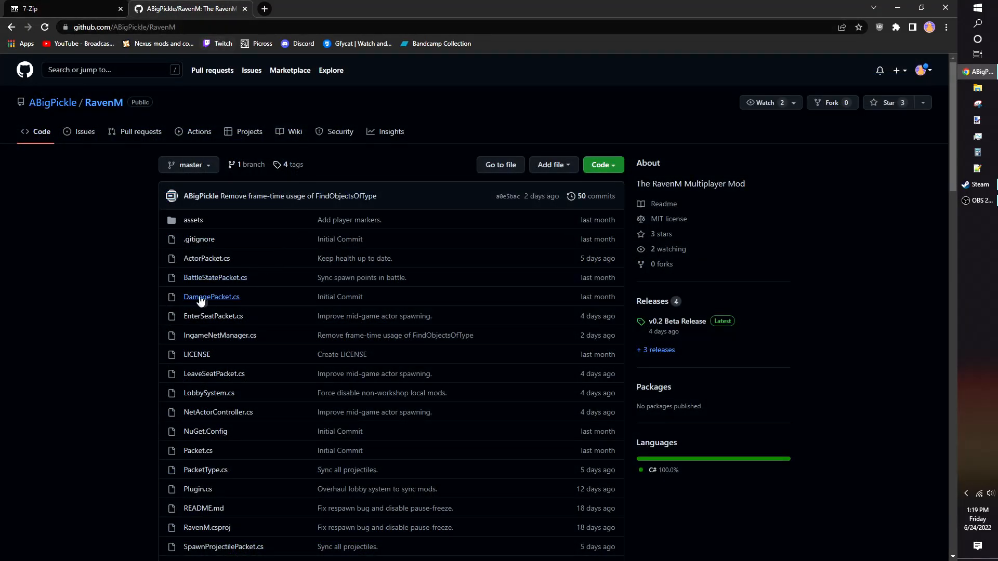
pyautogui.scroll(-3)
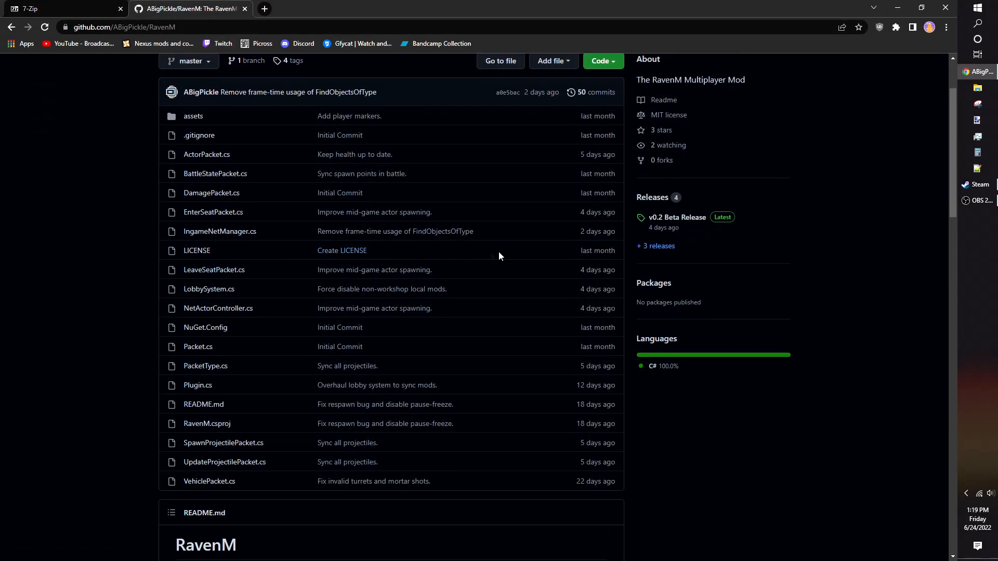
pyautogui.scroll(-3)
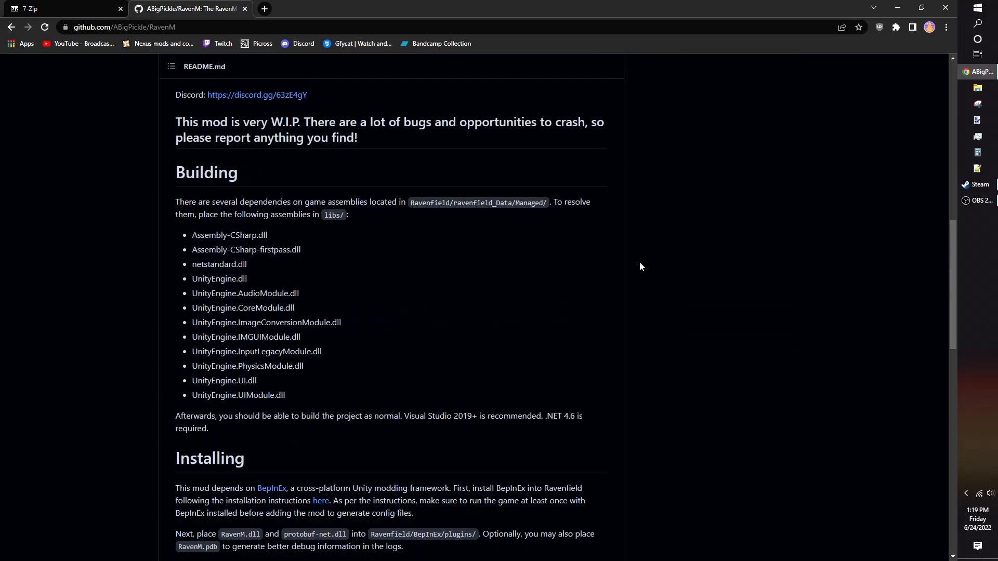
pyautogui.scroll(-3)
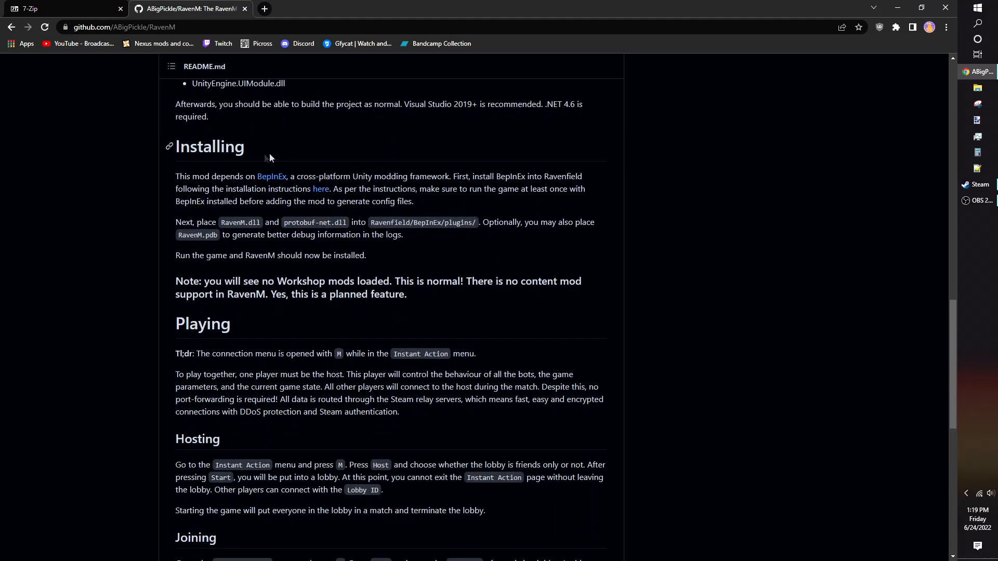
pyautogui.rightClick(271, 176)
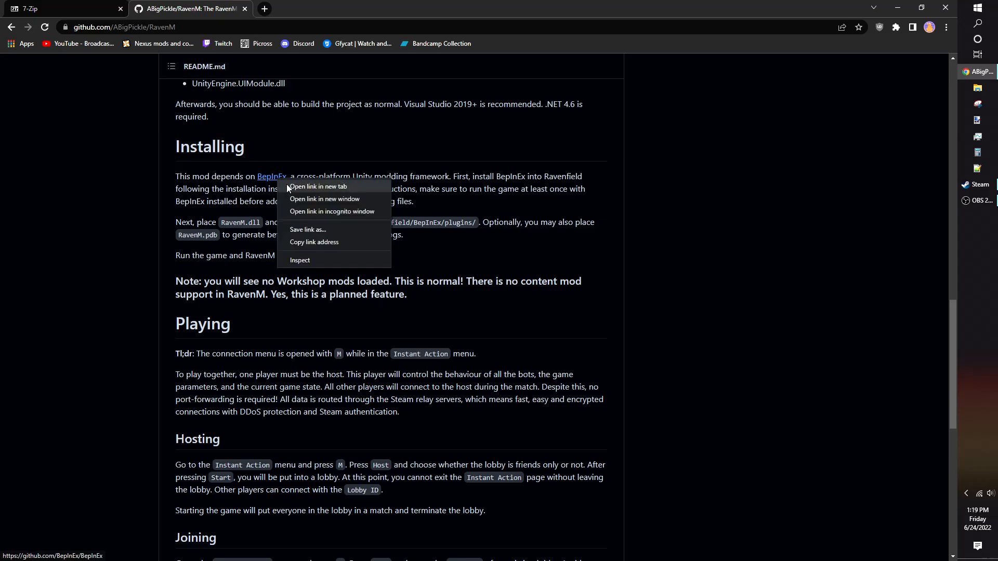
# Download BepInEx_x64_5.4.19.0.zip from the BepInEx 5.4.19 release, then return to RavenM.
pyautogui.click(317, 186)
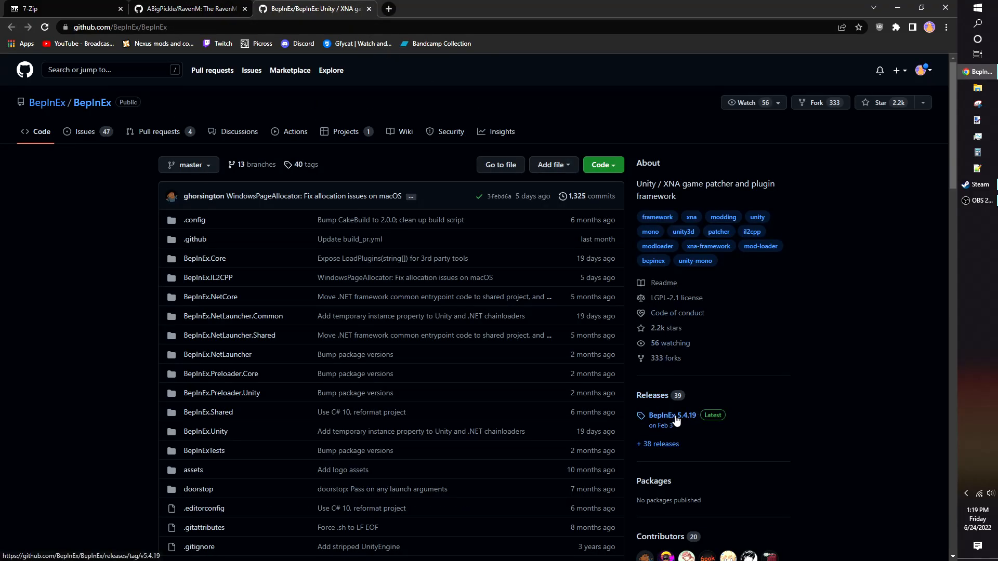
pyautogui.click(671, 415)
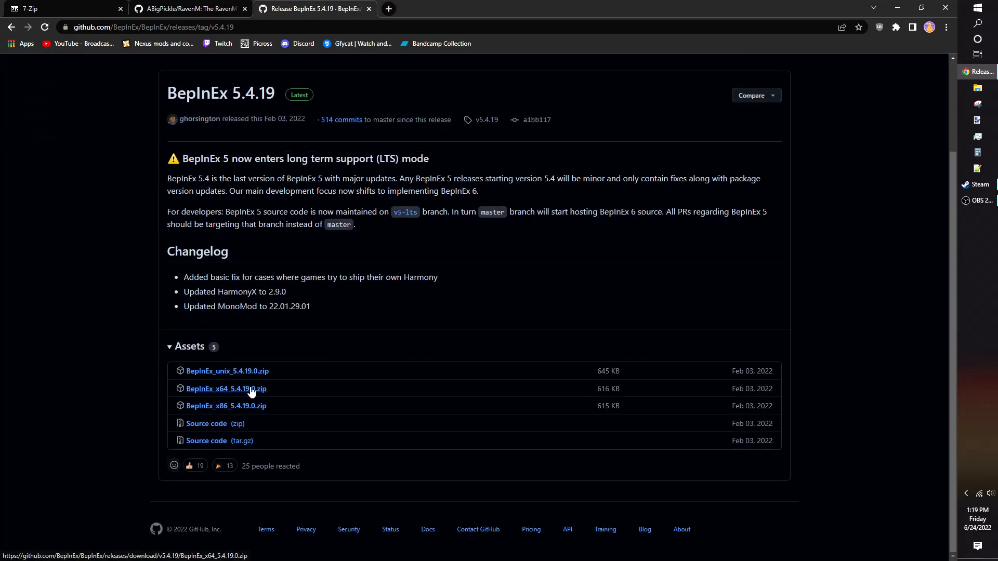
pyautogui.moveTo(227, 371)
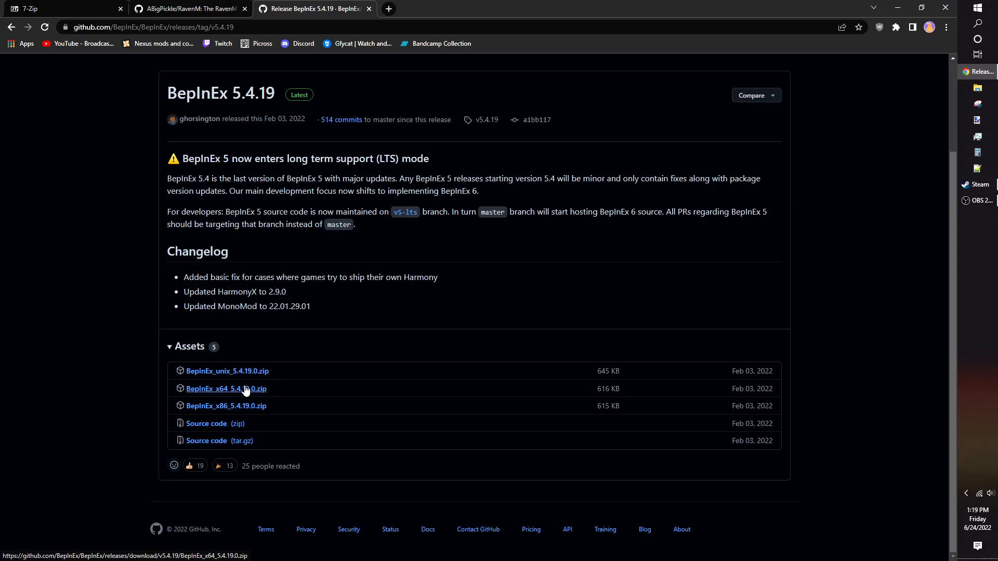
pyautogui.click(226, 389)
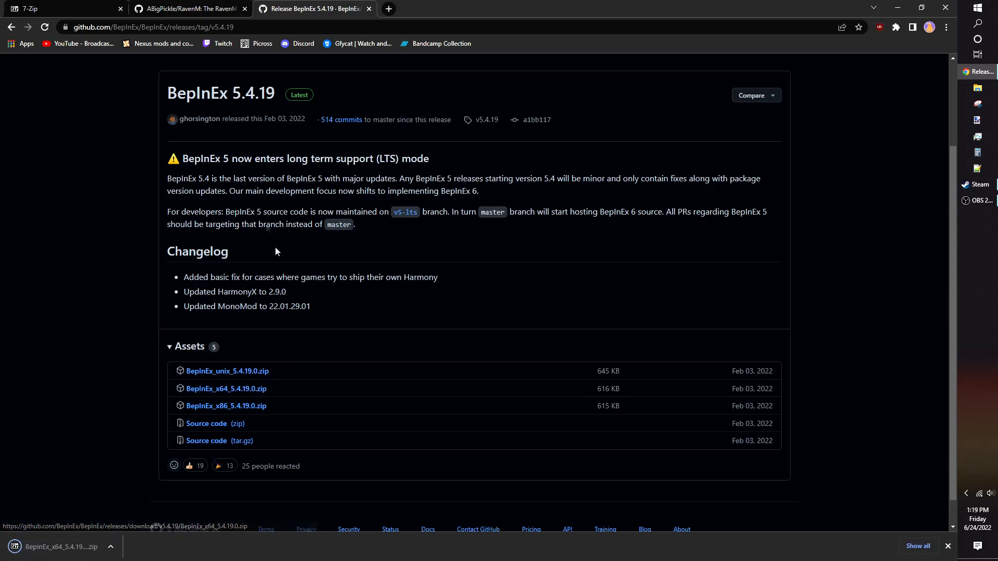
pyautogui.click(188, 8)
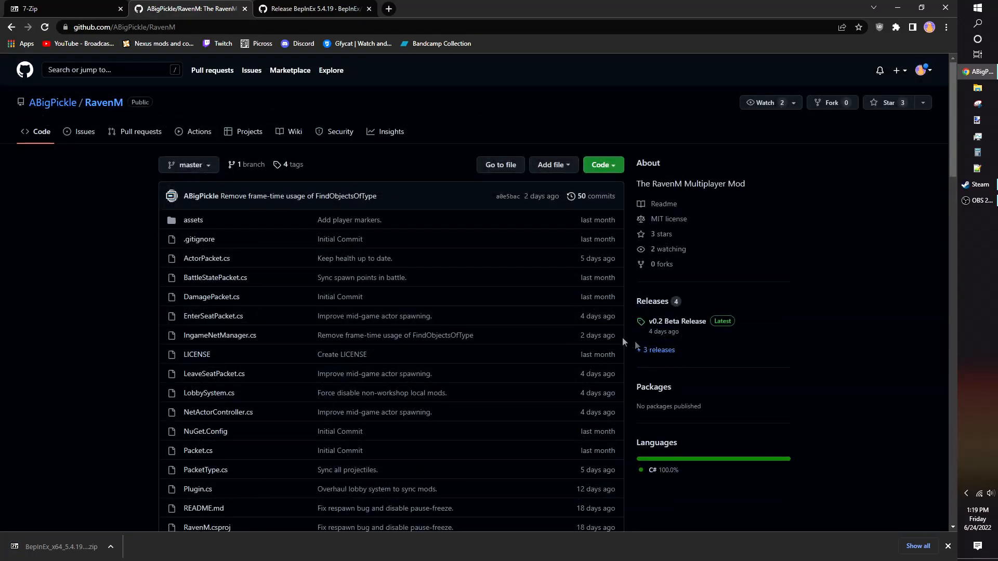
# Download RavenM-v0.2.1.zip from the RavenM v0.2 Beta Release assets.
pyautogui.click(676, 320)
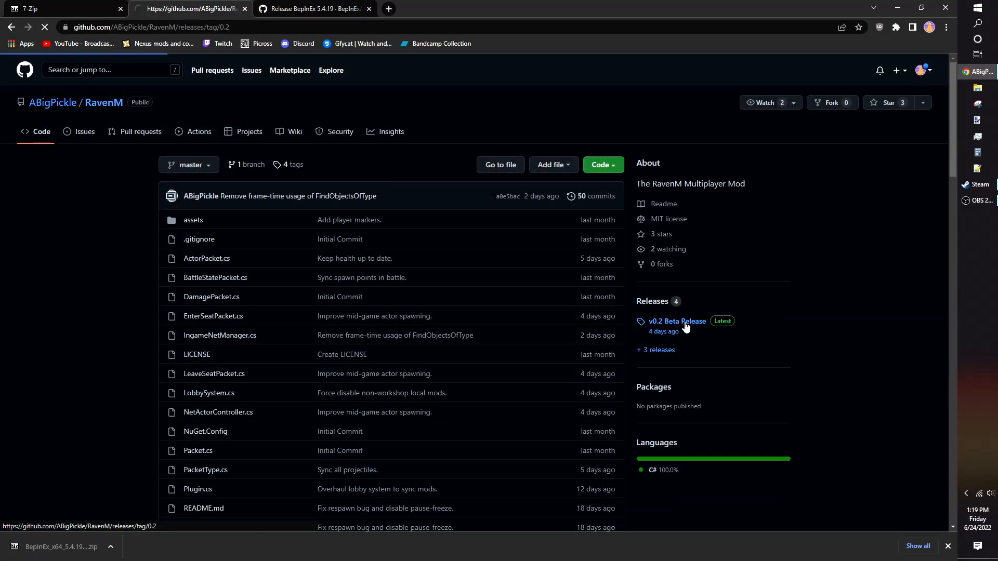
pyautogui.click(676, 321)
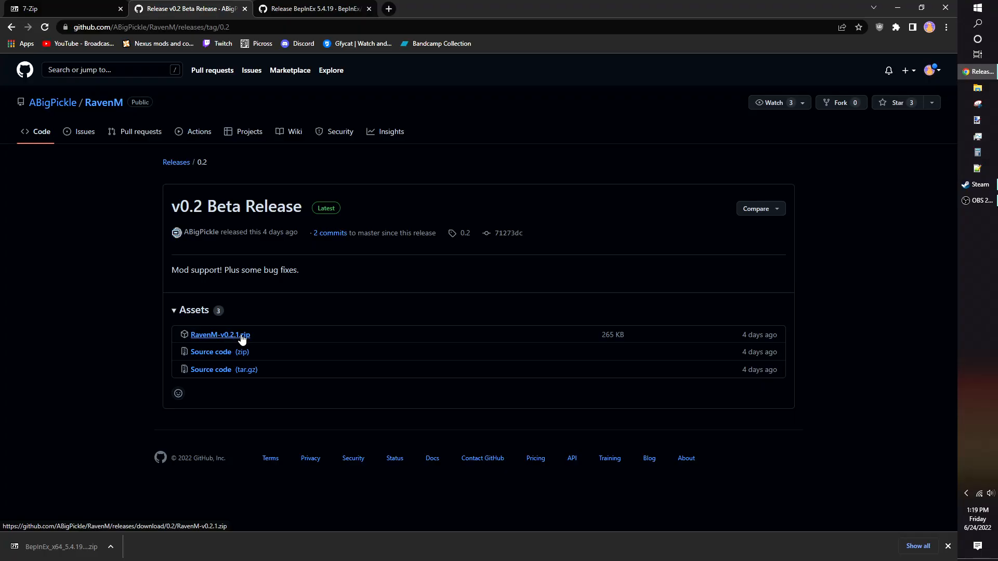
pyautogui.click(220, 334)
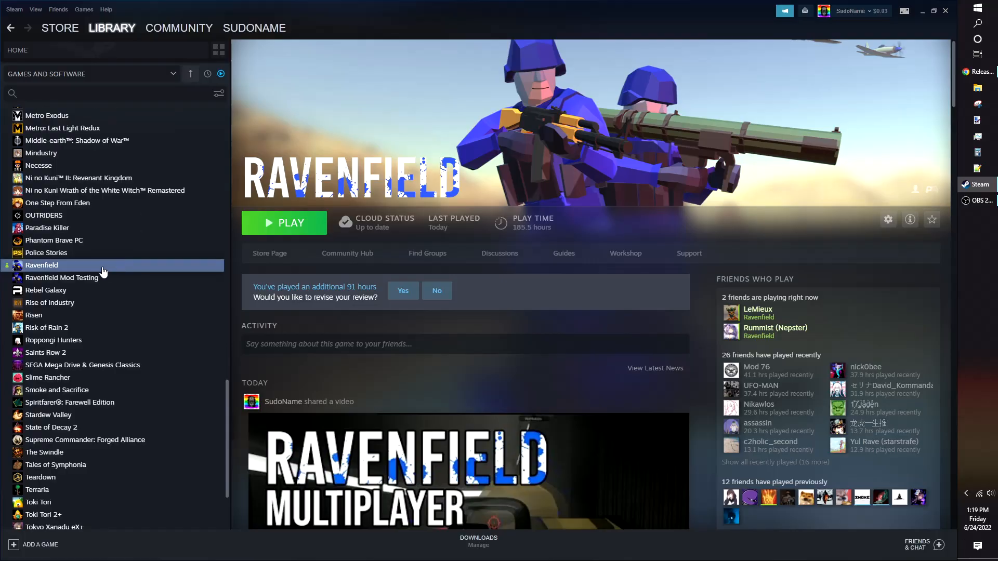
# Browse Ravenfield's local files and copy the BepInEx zip contents into the game folder.
pyautogui.rightClick(42, 264)
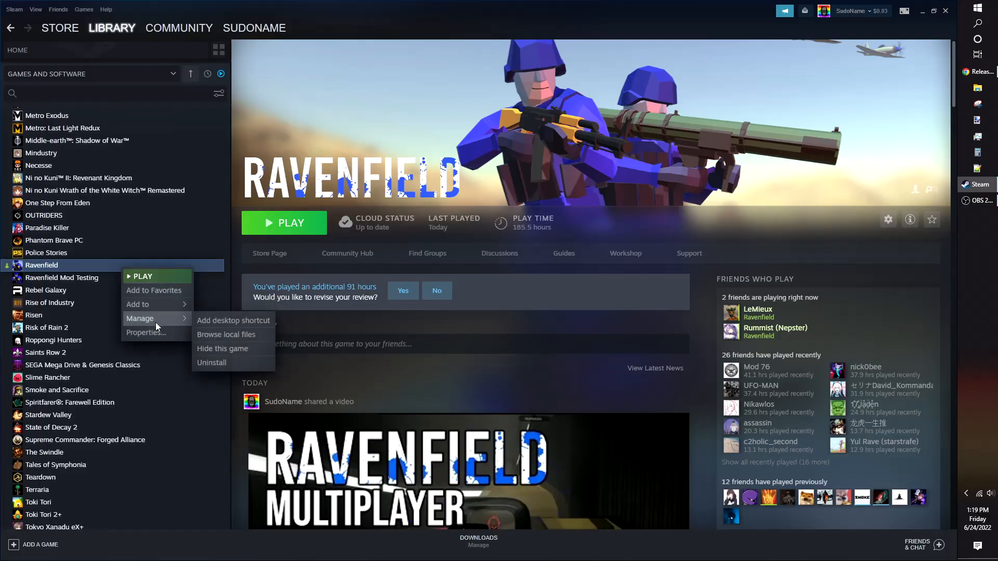
pyautogui.click(226, 335)
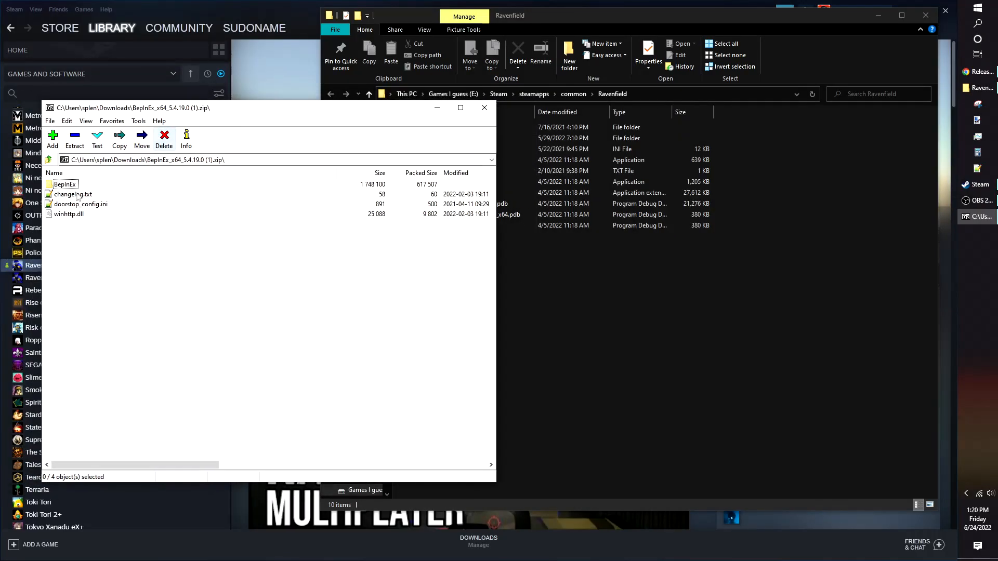
pyautogui.click(81, 204)
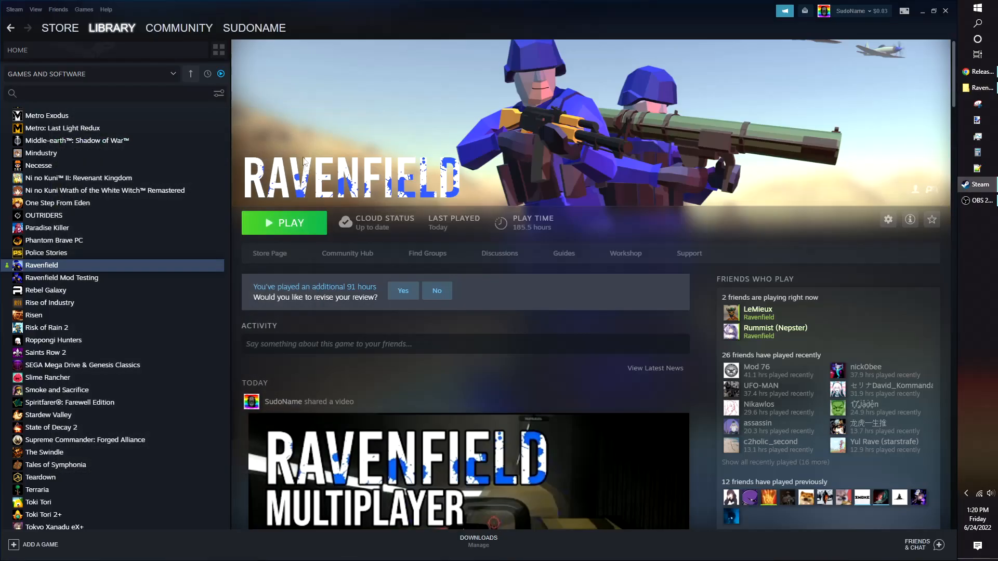
# Launch Ravenfield from Steam and go to the Instant Action screen.
pyautogui.click(284, 222)
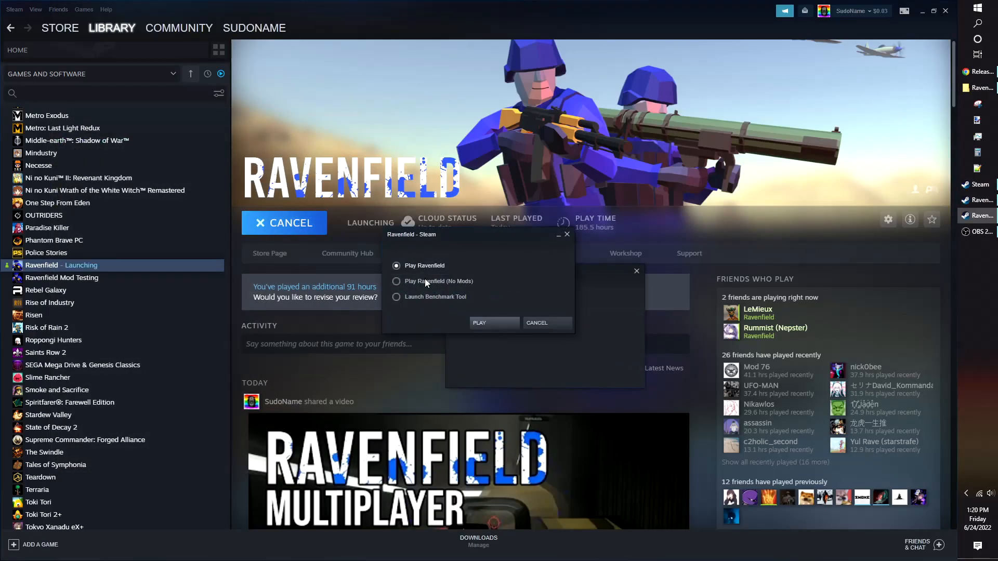
pyautogui.click(493, 323)
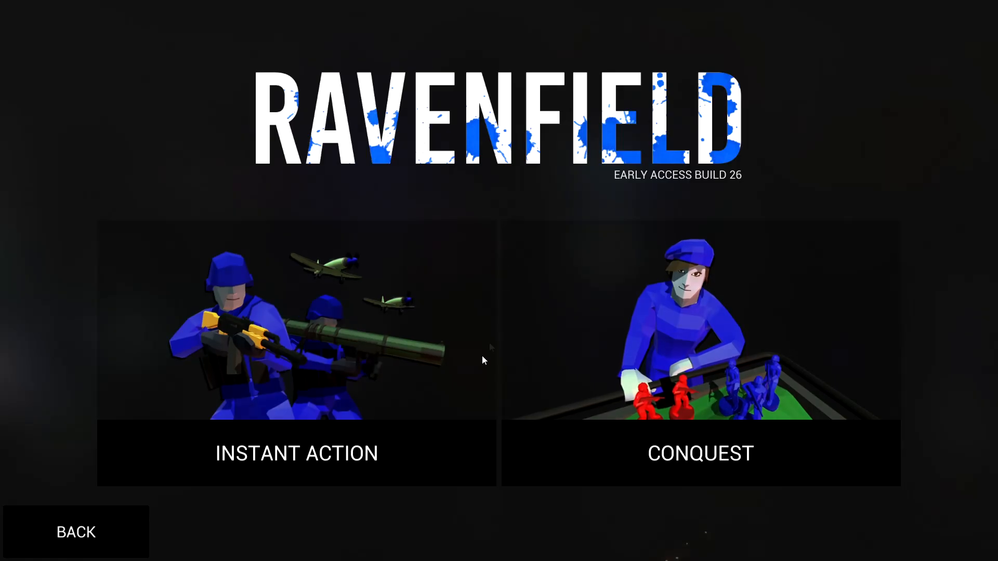
pyautogui.click(295, 453)
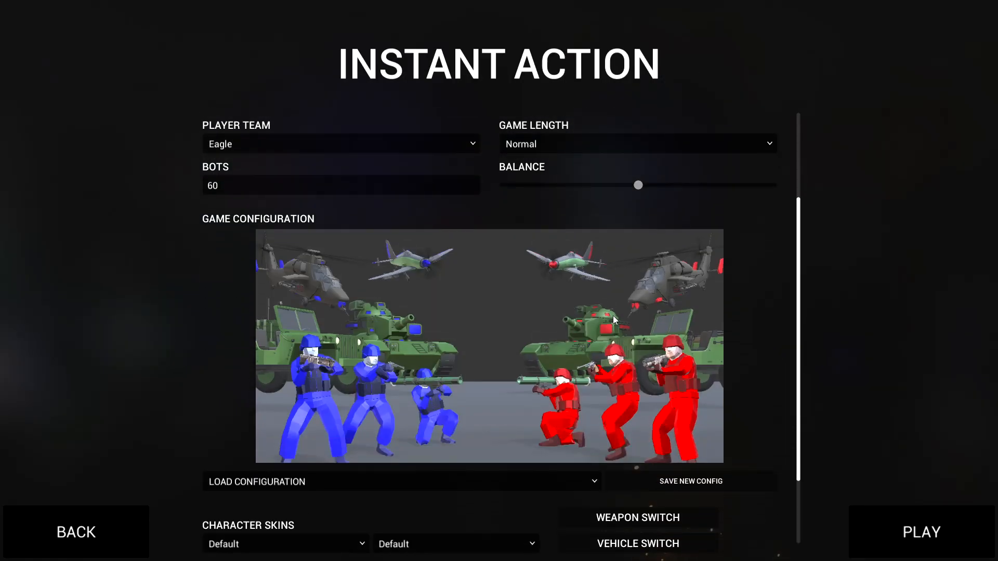
pyautogui.click(75, 533)
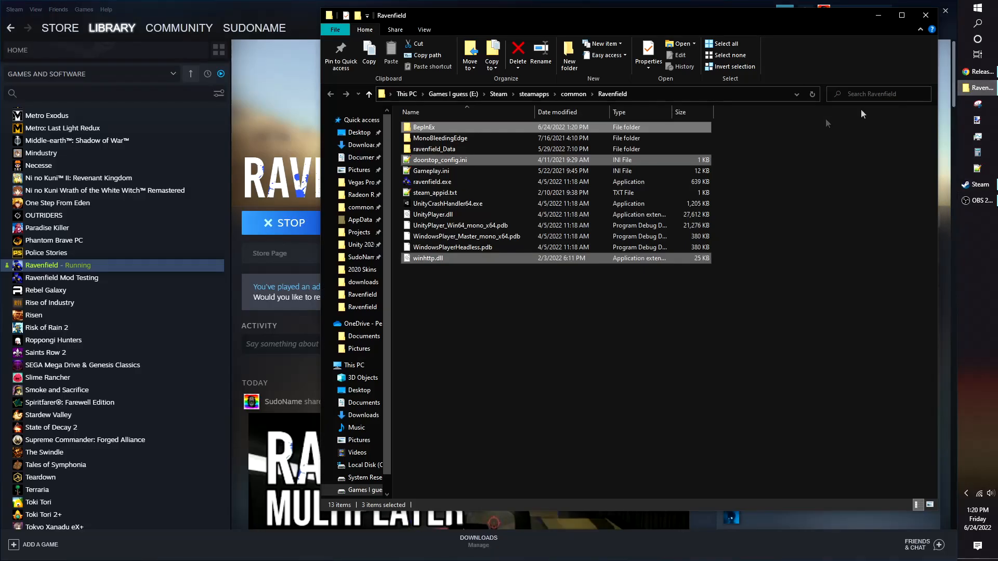
# Copy protobuf-net.dll, RavenM.dll and RavenM.pdb from RavenM-v0.2.1.zip into BepInEx\plugins.
pyautogui.doubleClick(423, 127)
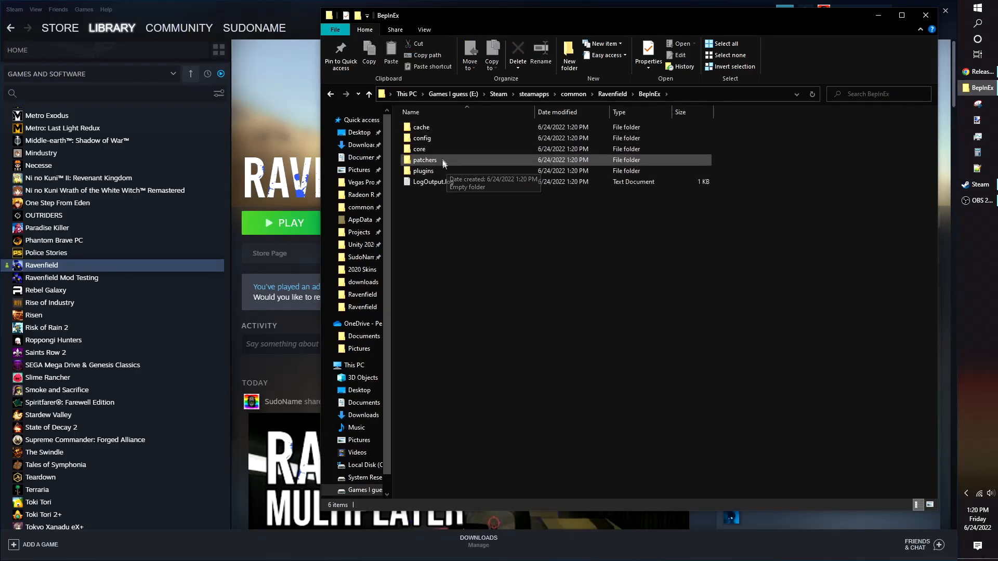
pyautogui.doubleClick(423, 171)
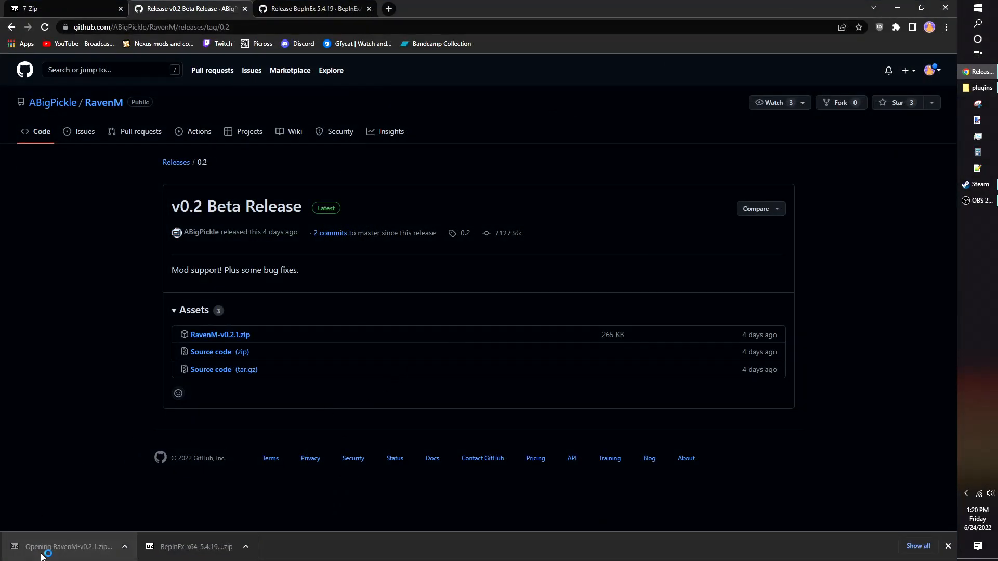
pyautogui.click(69, 546)
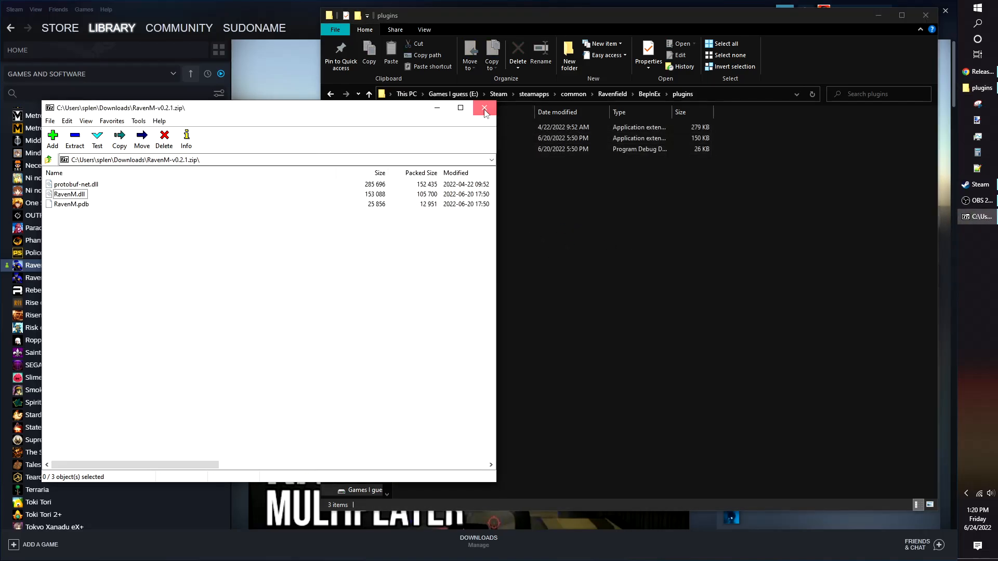
pyautogui.click(485, 107)
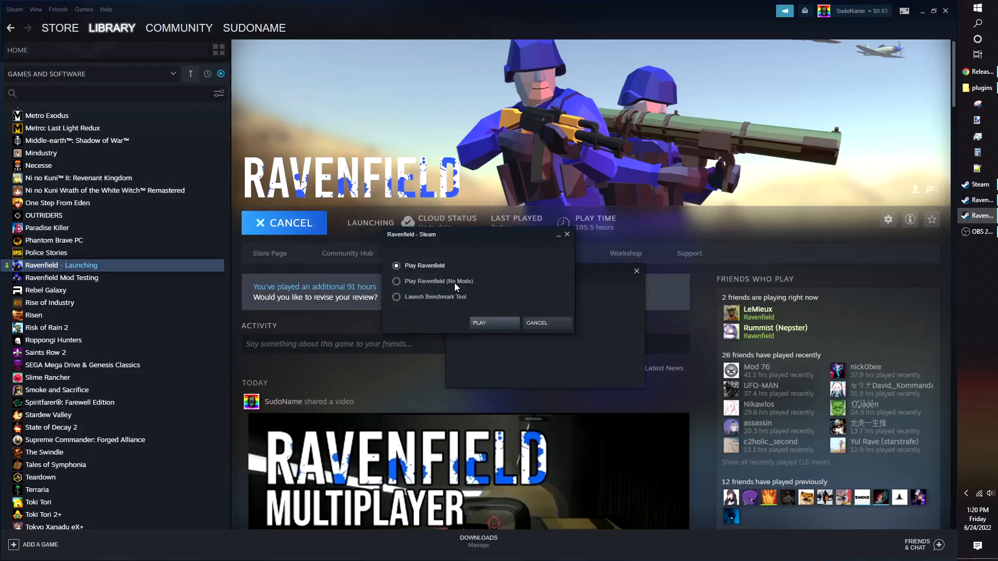
# Relaunch Ravenfield, enter Instant Action and open RavenM's Host options.
pyautogui.click(493, 323)
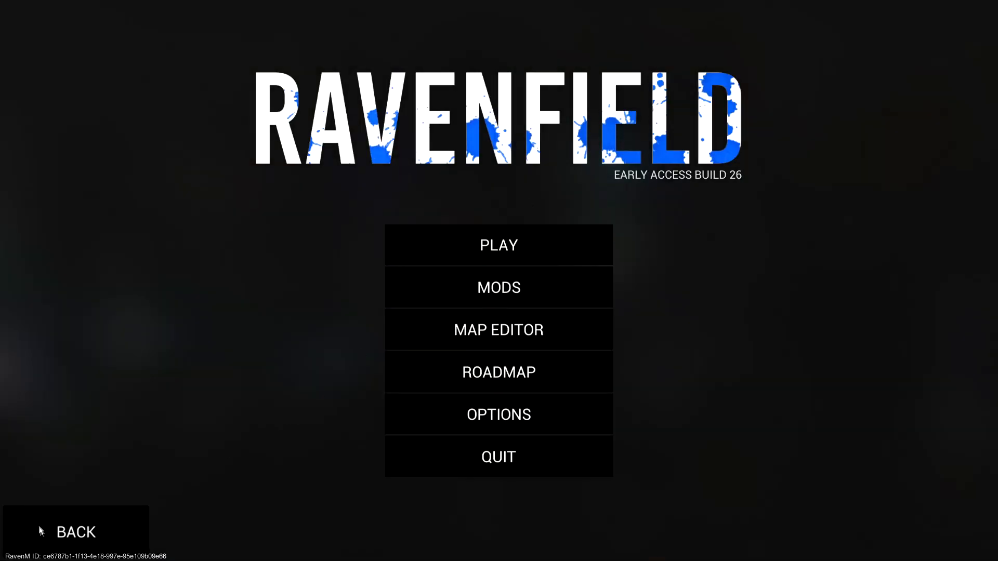
pyautogui.moveTo(253, 421)
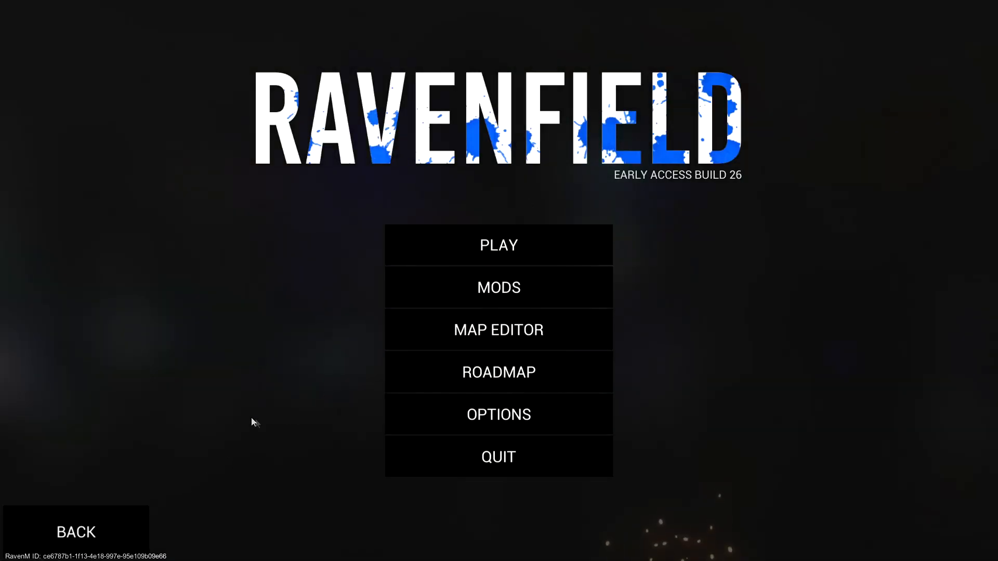
pyautogui.click(498, 245)
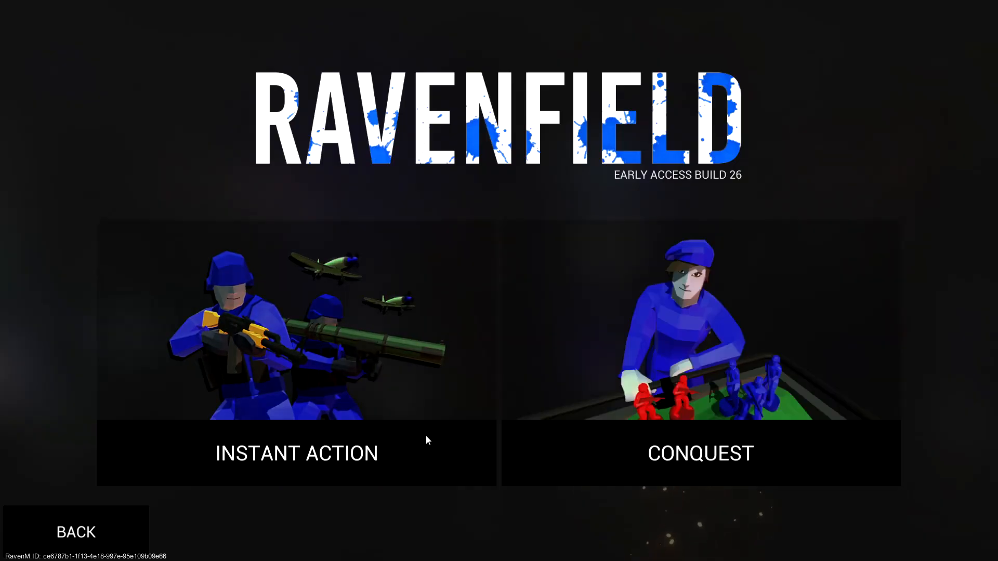
pyautogui.click(296, 453)
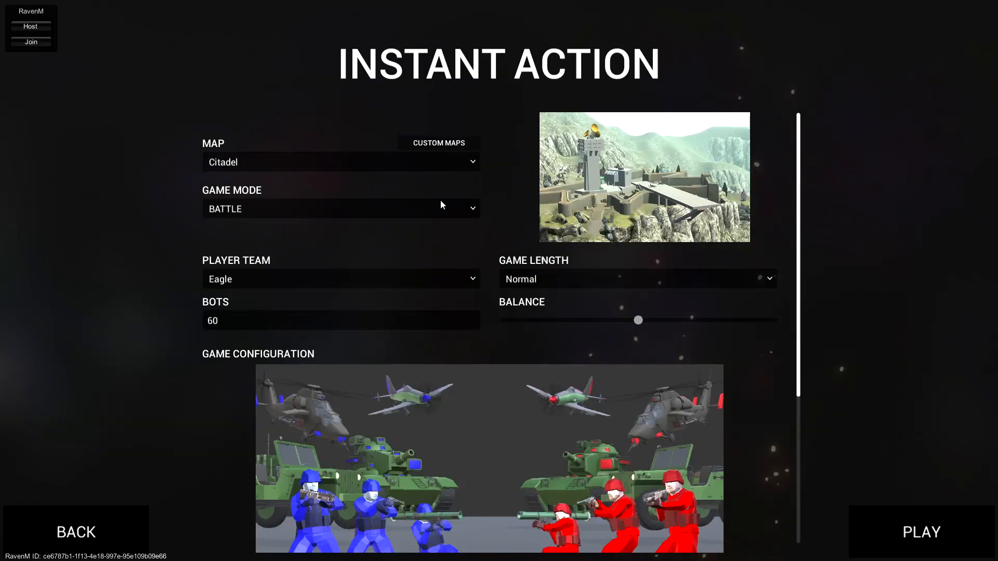
pyautogui.click(30, 26)
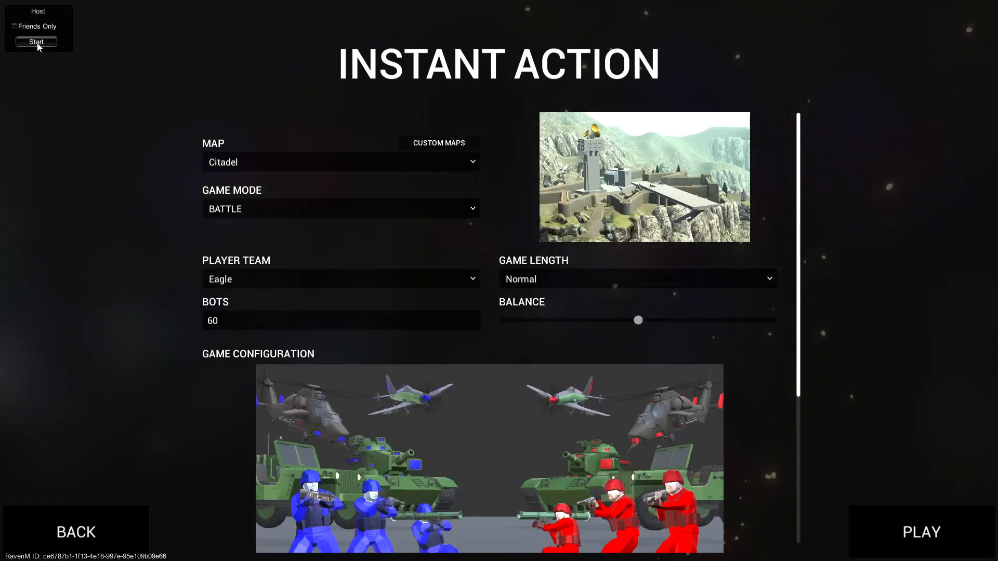